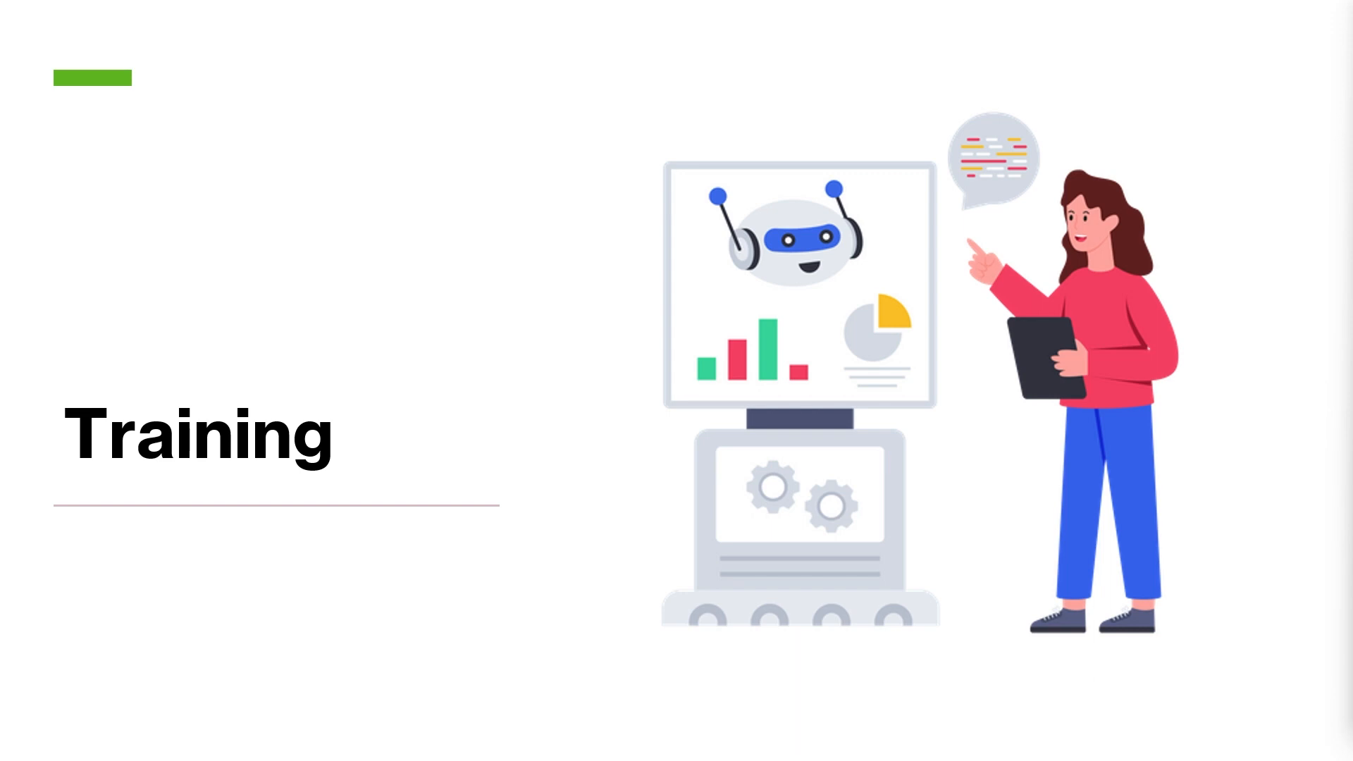
key(Right)
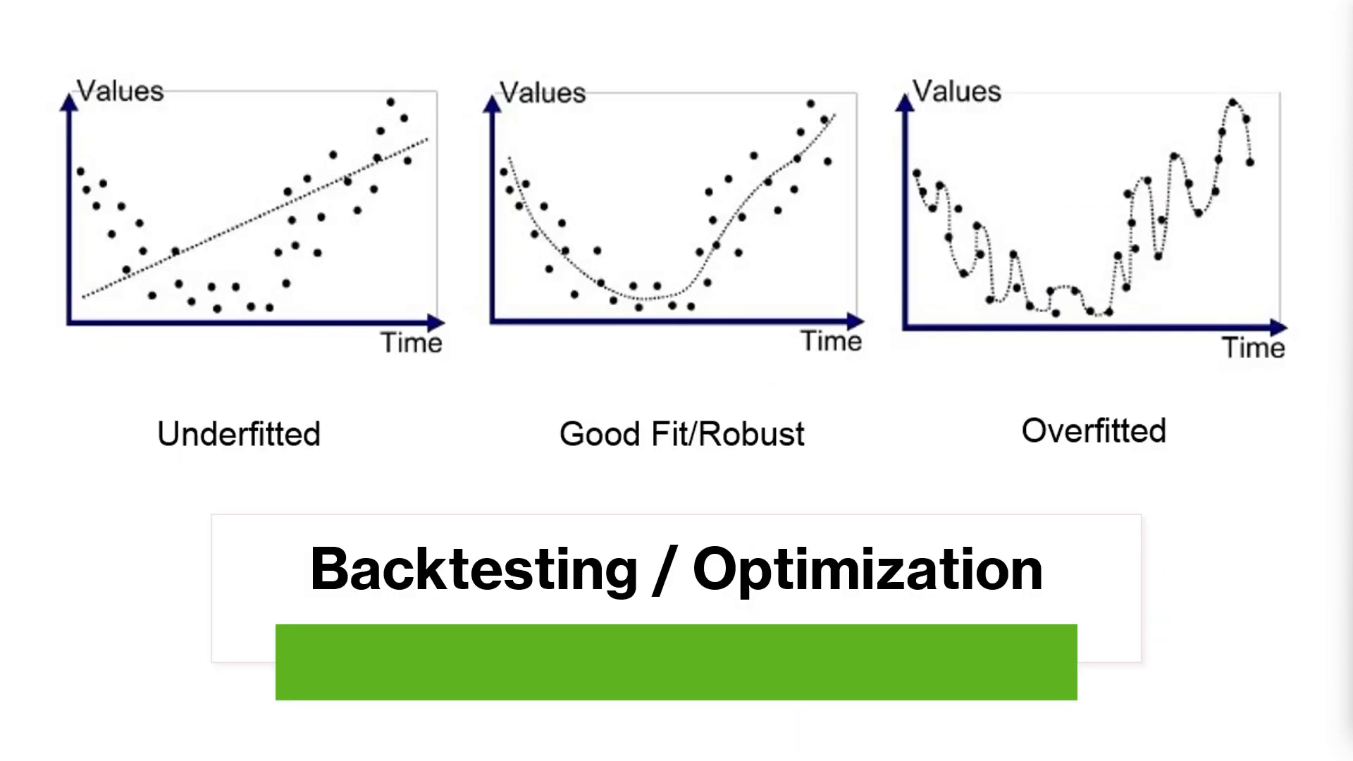